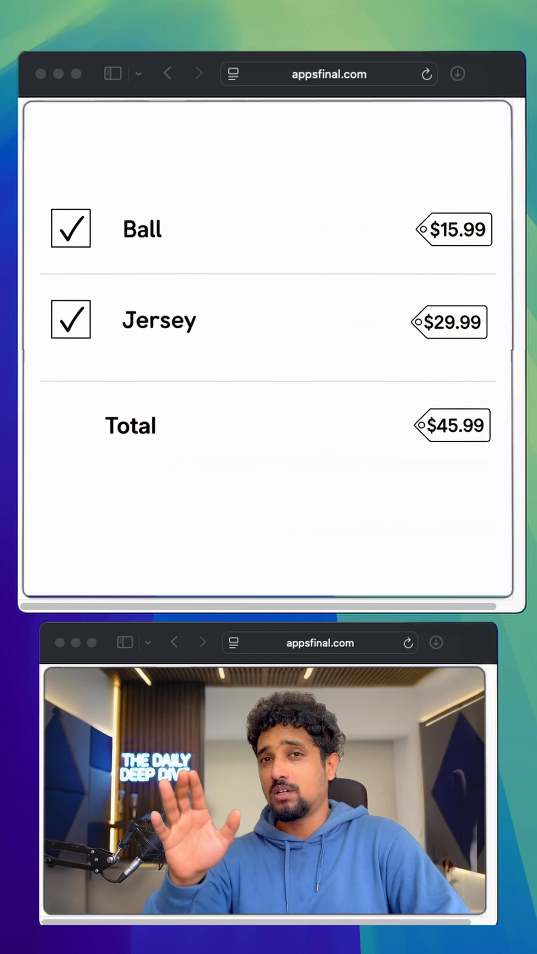
# Start a new Cart Transform function from the Create Function dialog.
pyautogui.click(69, 320)
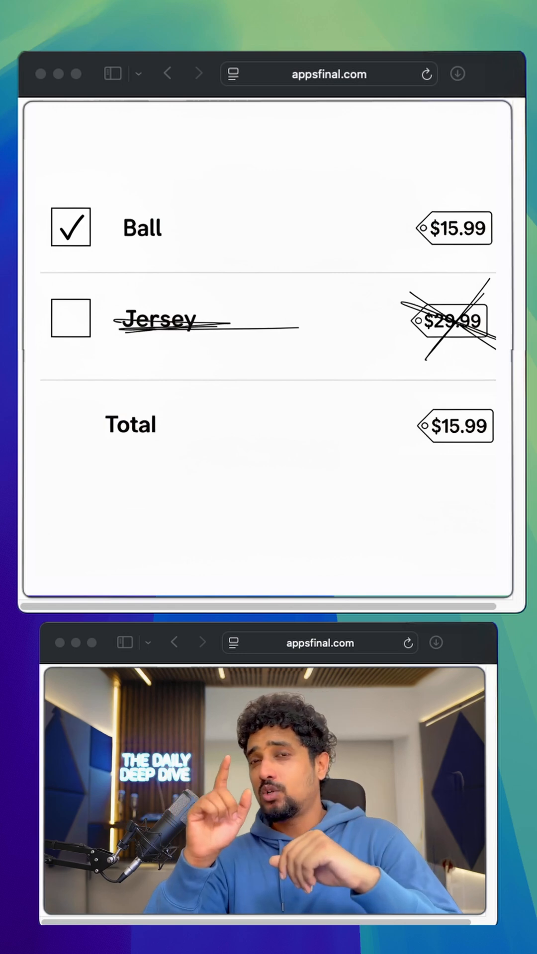
pyautogui.click(70, 319)
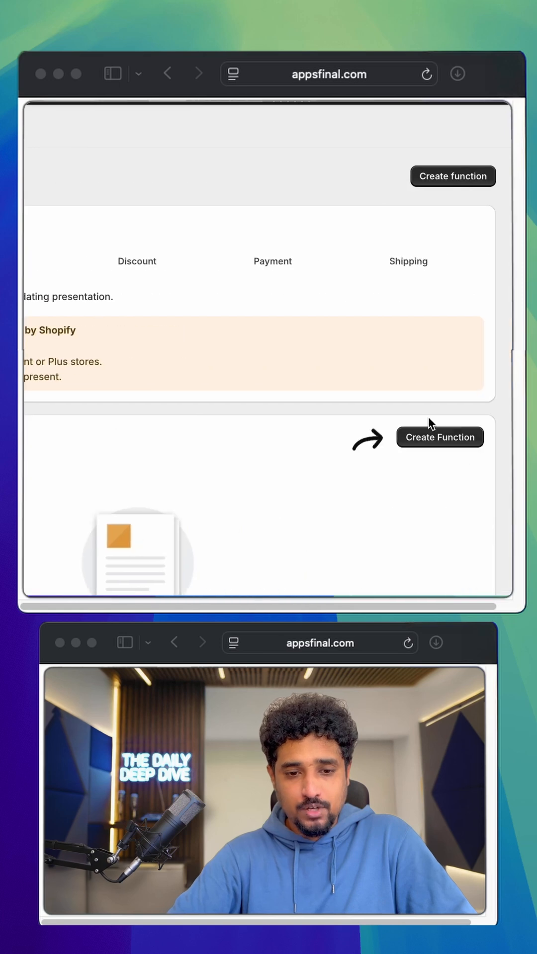
pyautogui.click(439, 438)
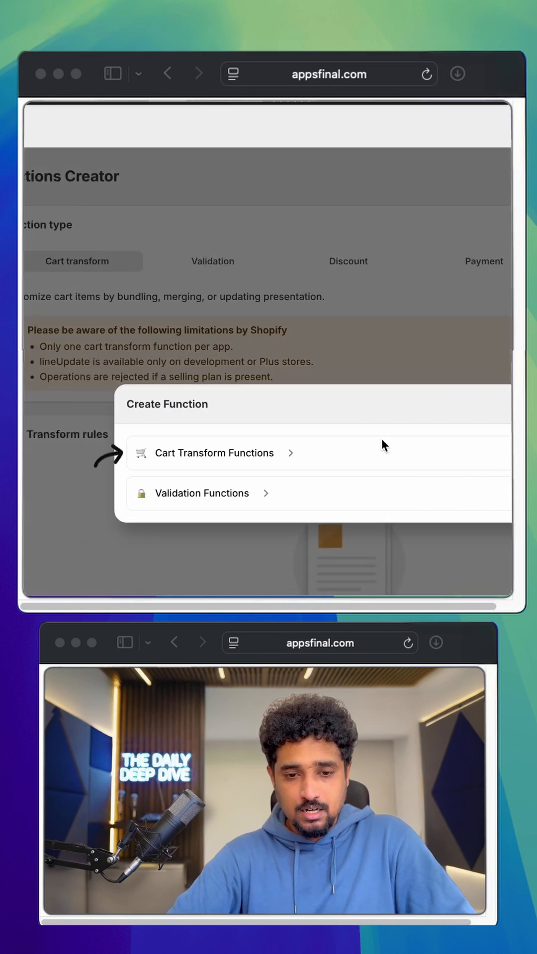
pyautogui.click(214, 454)
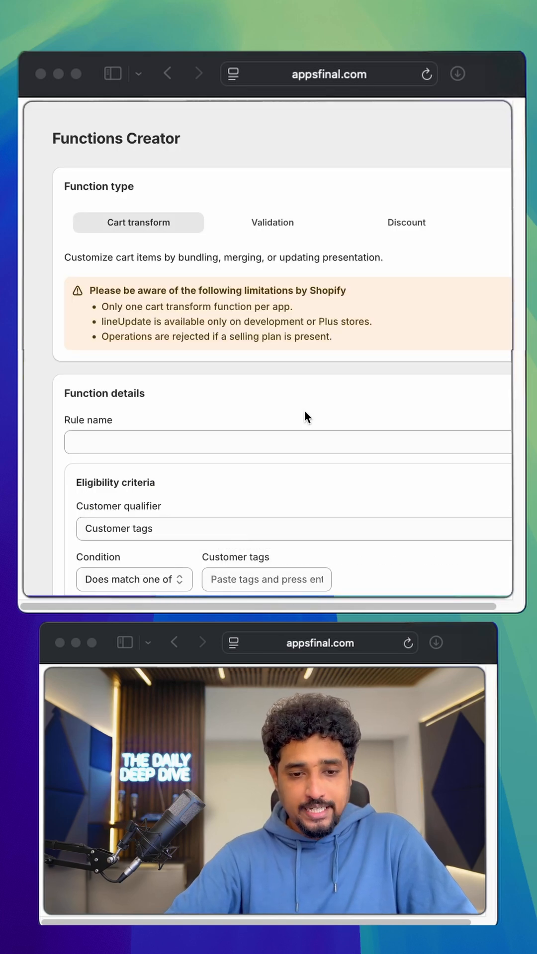
# Name the rule 'Bundle football package' and set the customer qualifier to None.
pyautogui.write('Bundle football package')
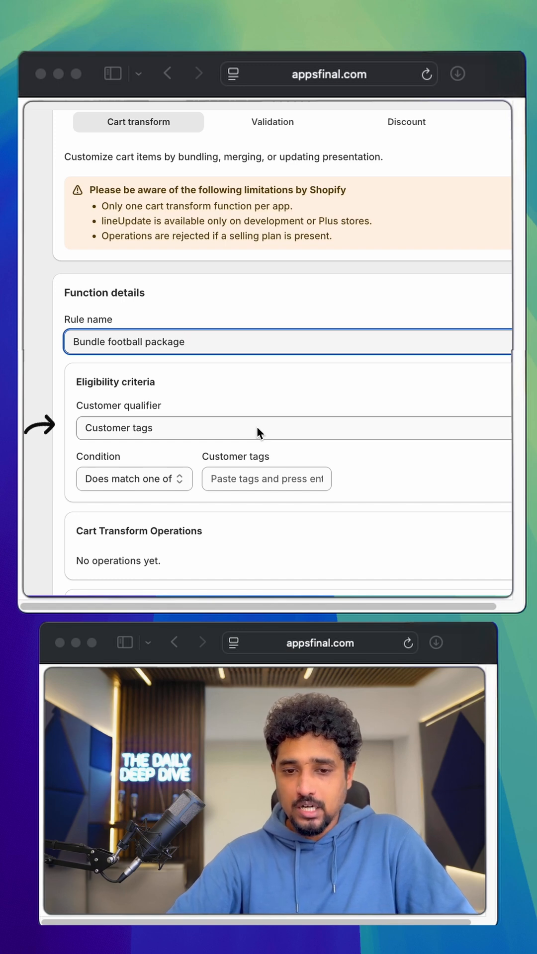
pyautogui.click(292, 427)
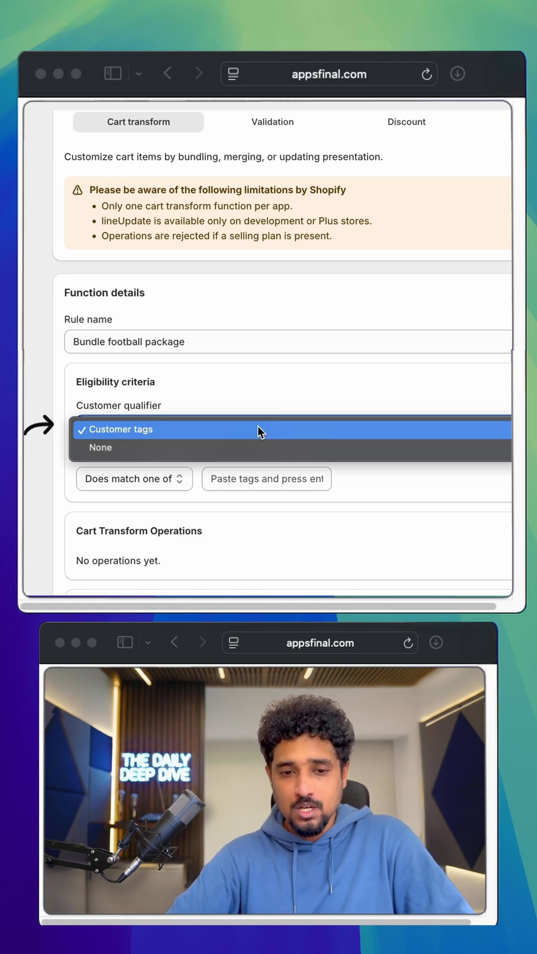
pyautogui.moveTo(237, 448)
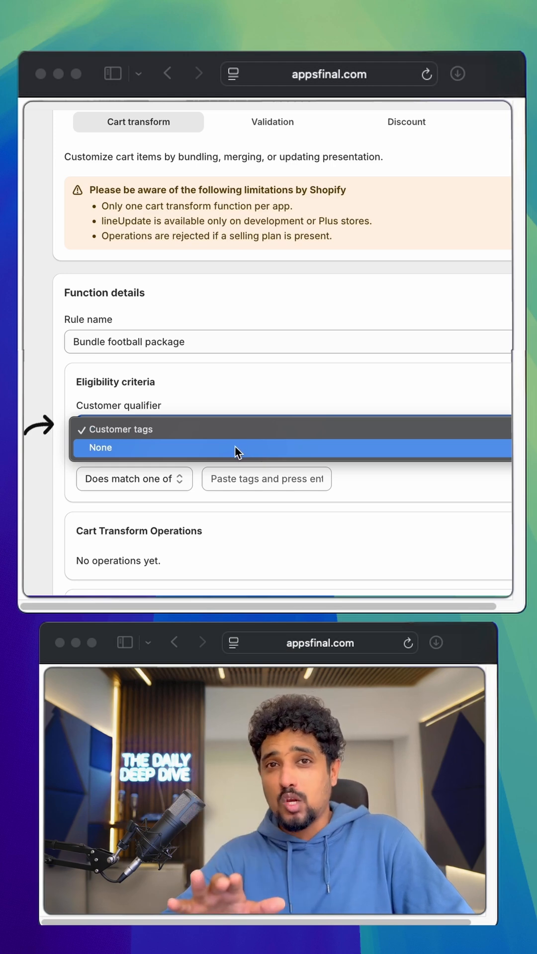
pyautogui.click(100, 449)
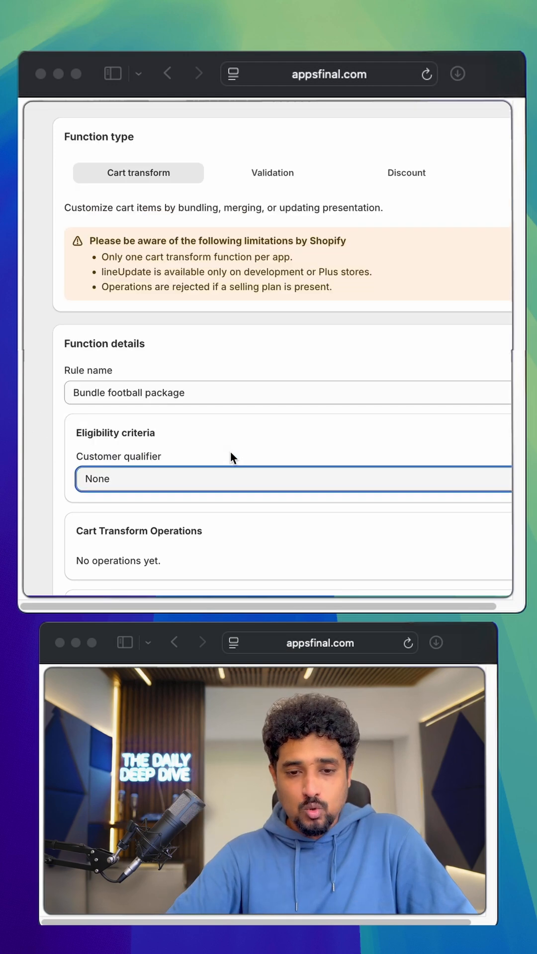
# Begin adding a new cart transform operation to the rule.
pyautogui.scroll(-3)
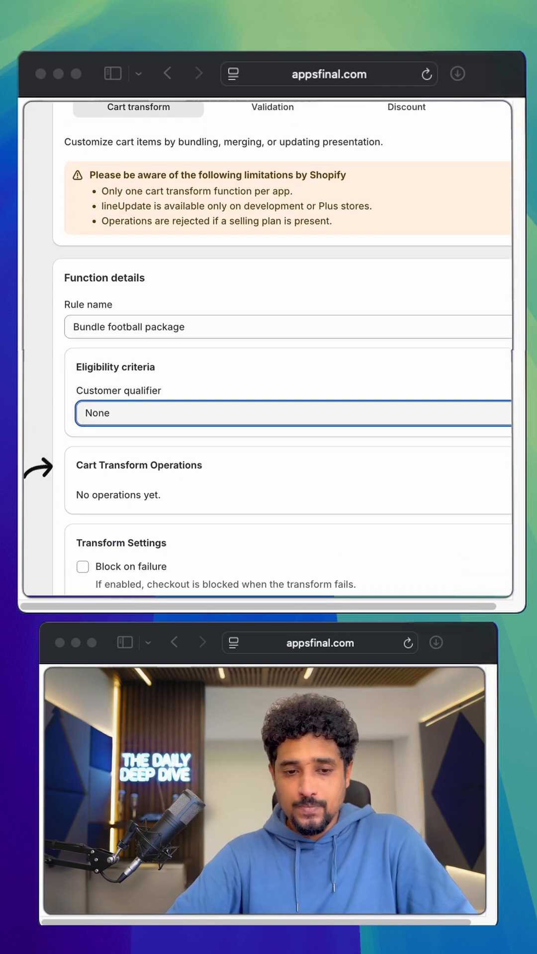
pyautogui.hscroll(3)
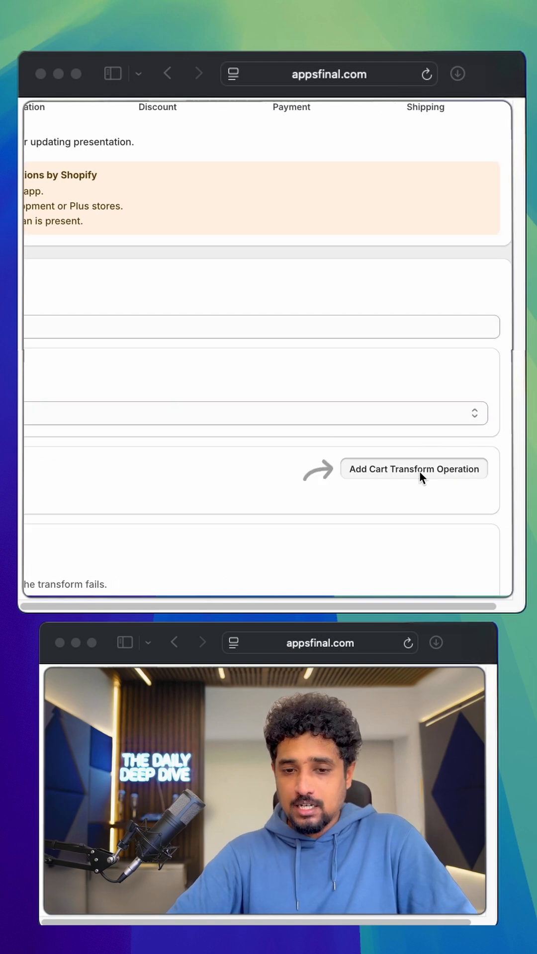
pyautogui.click(414, 468)
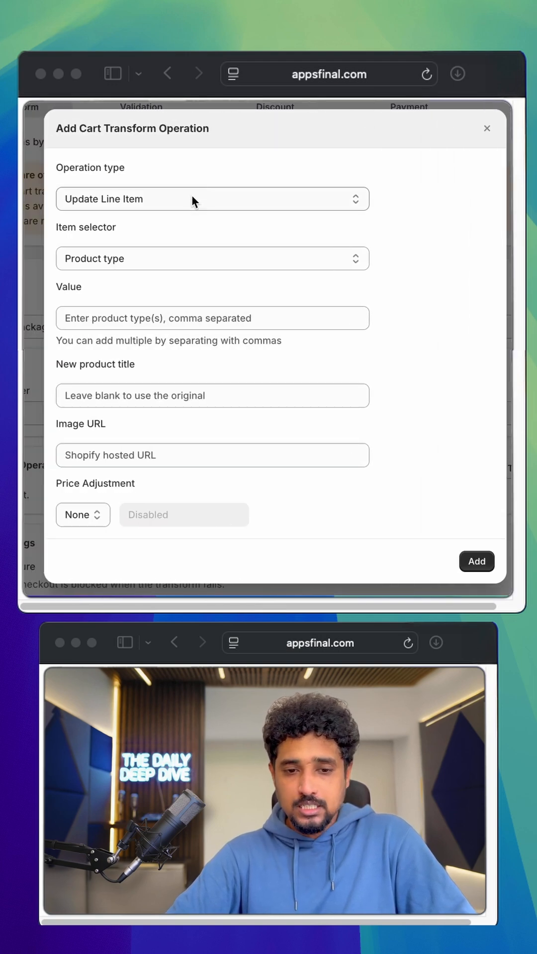
# Set a Merge Items into a Bundle operation matching product titles Jersey,Ball.
pyautogui.click(212, 199)
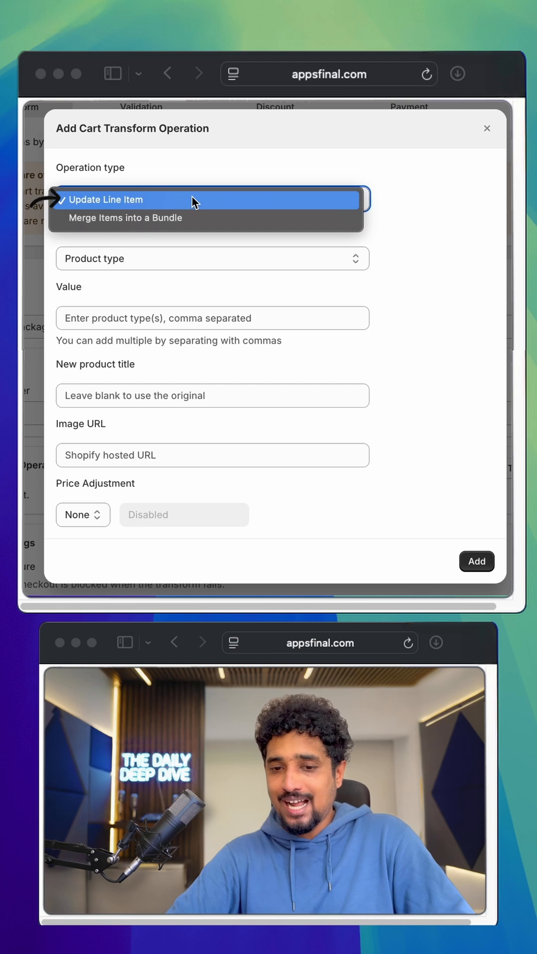
pyautogui.click(126, 218)
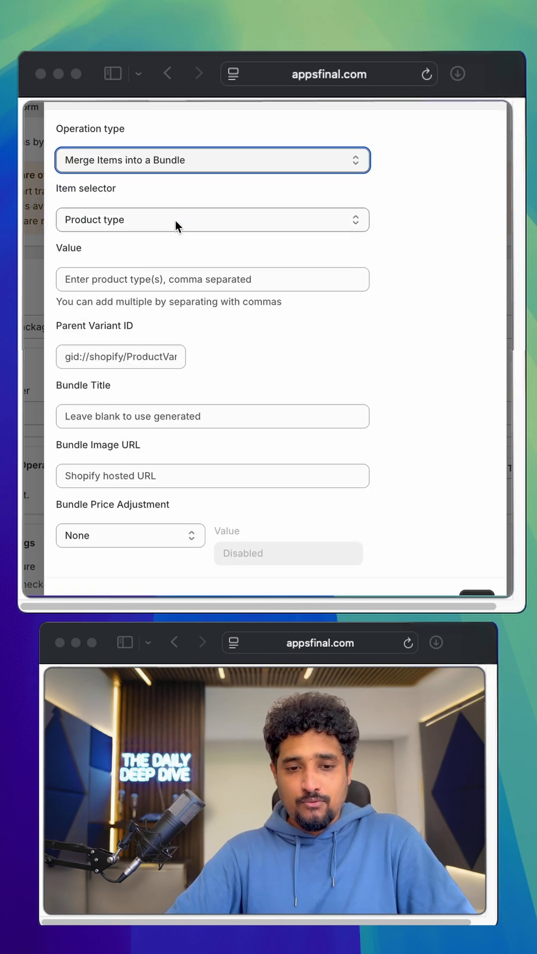
pyautogui.click(211, 220)
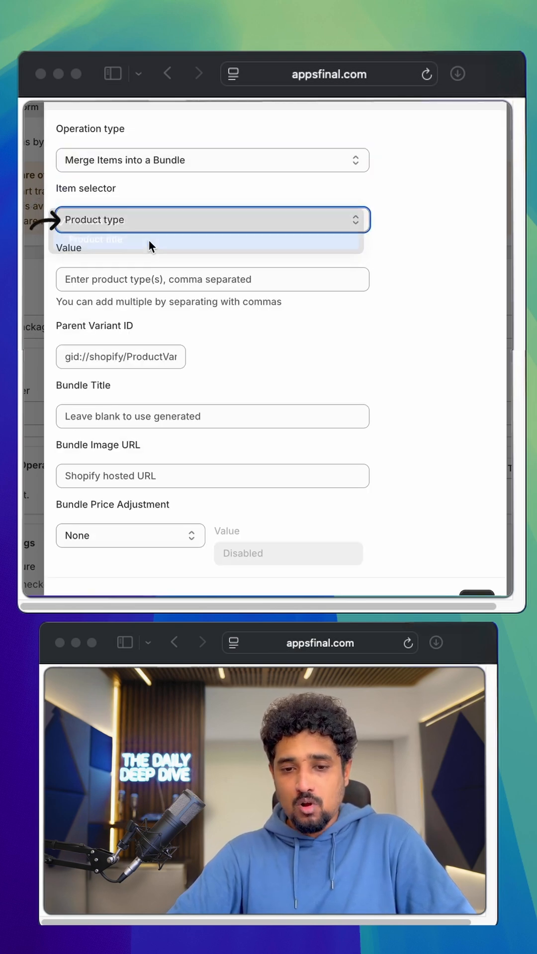
pyautogui.write('Jersey,')
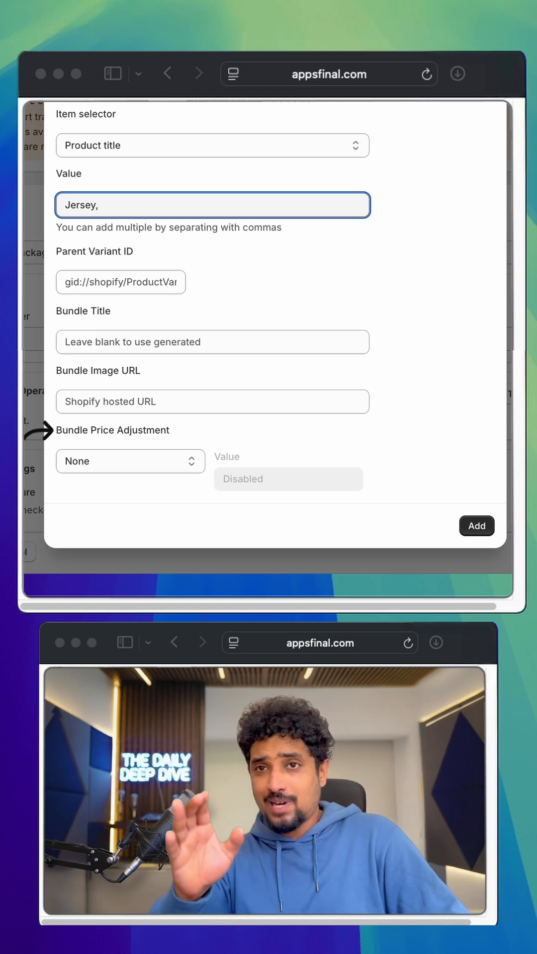
pyautogui.write('Ball')
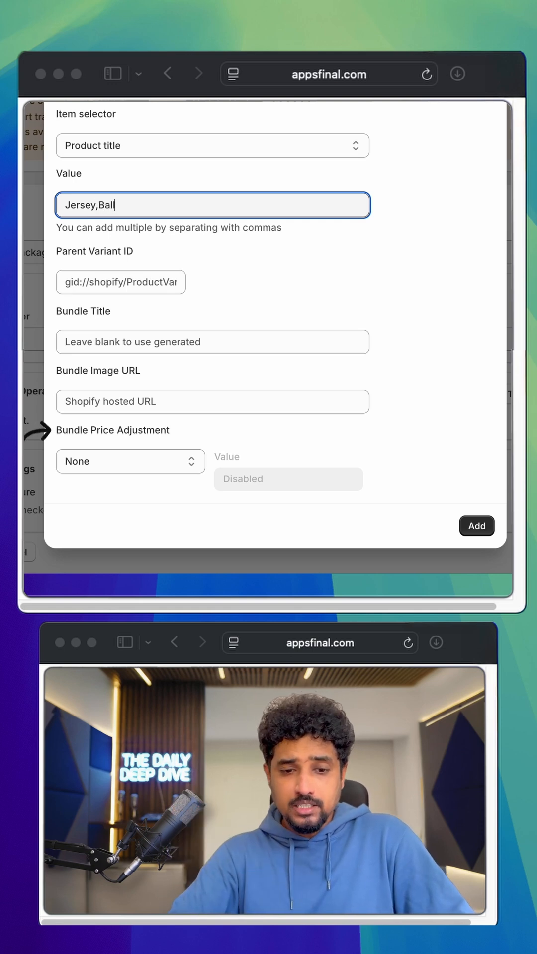
# Apply a 10% percentage decrease, add the operation and save the rule.
pyautogui.click(129, 460)
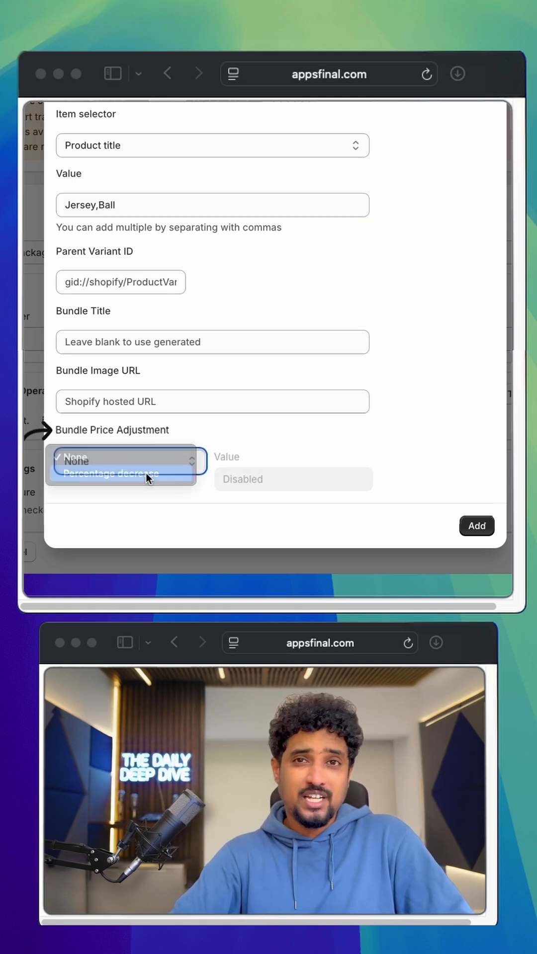
pyautogui.write('10')
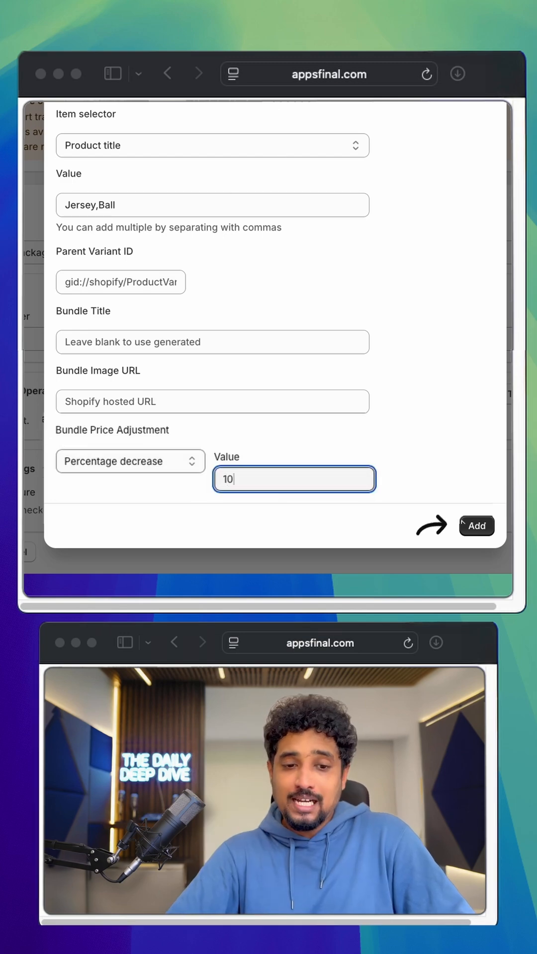
pyautogui.click(476, 526)
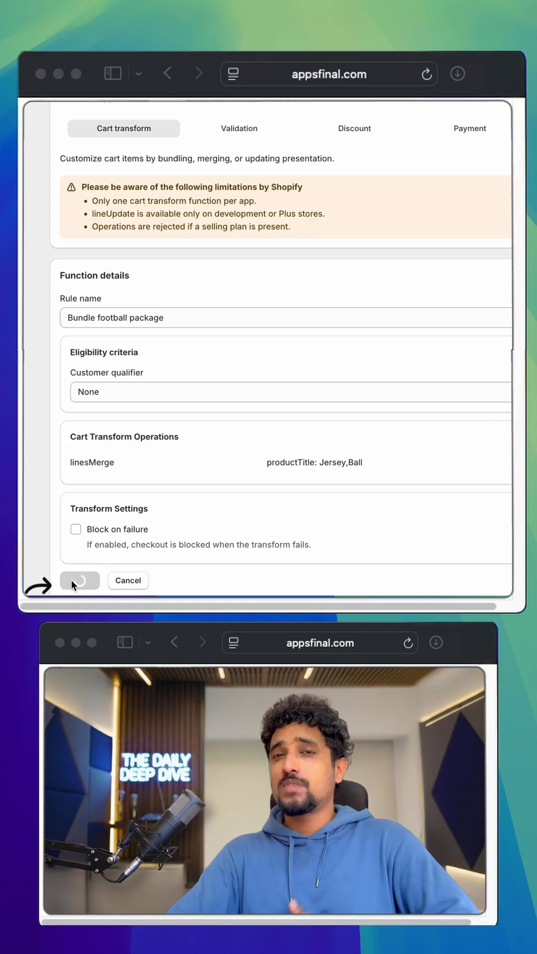
pyautogui.click(80, 579)
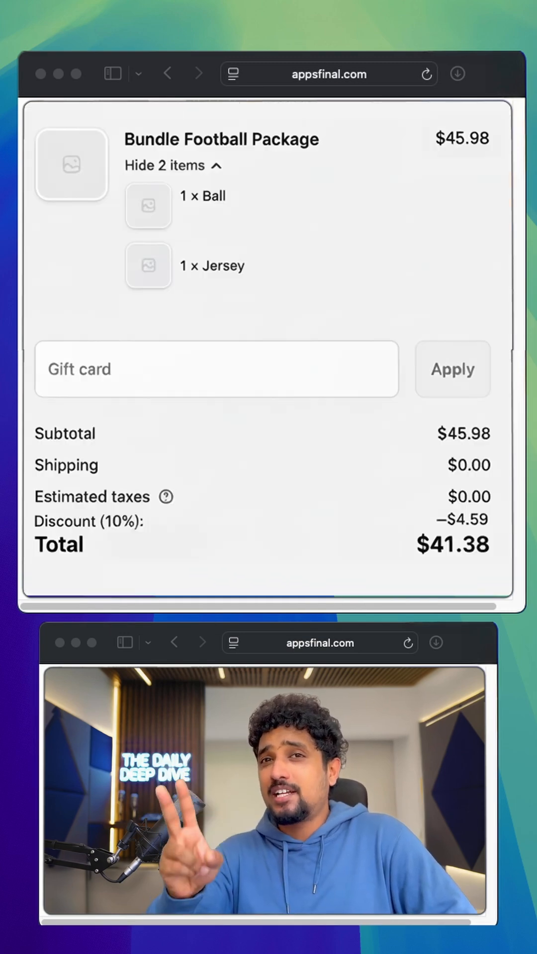